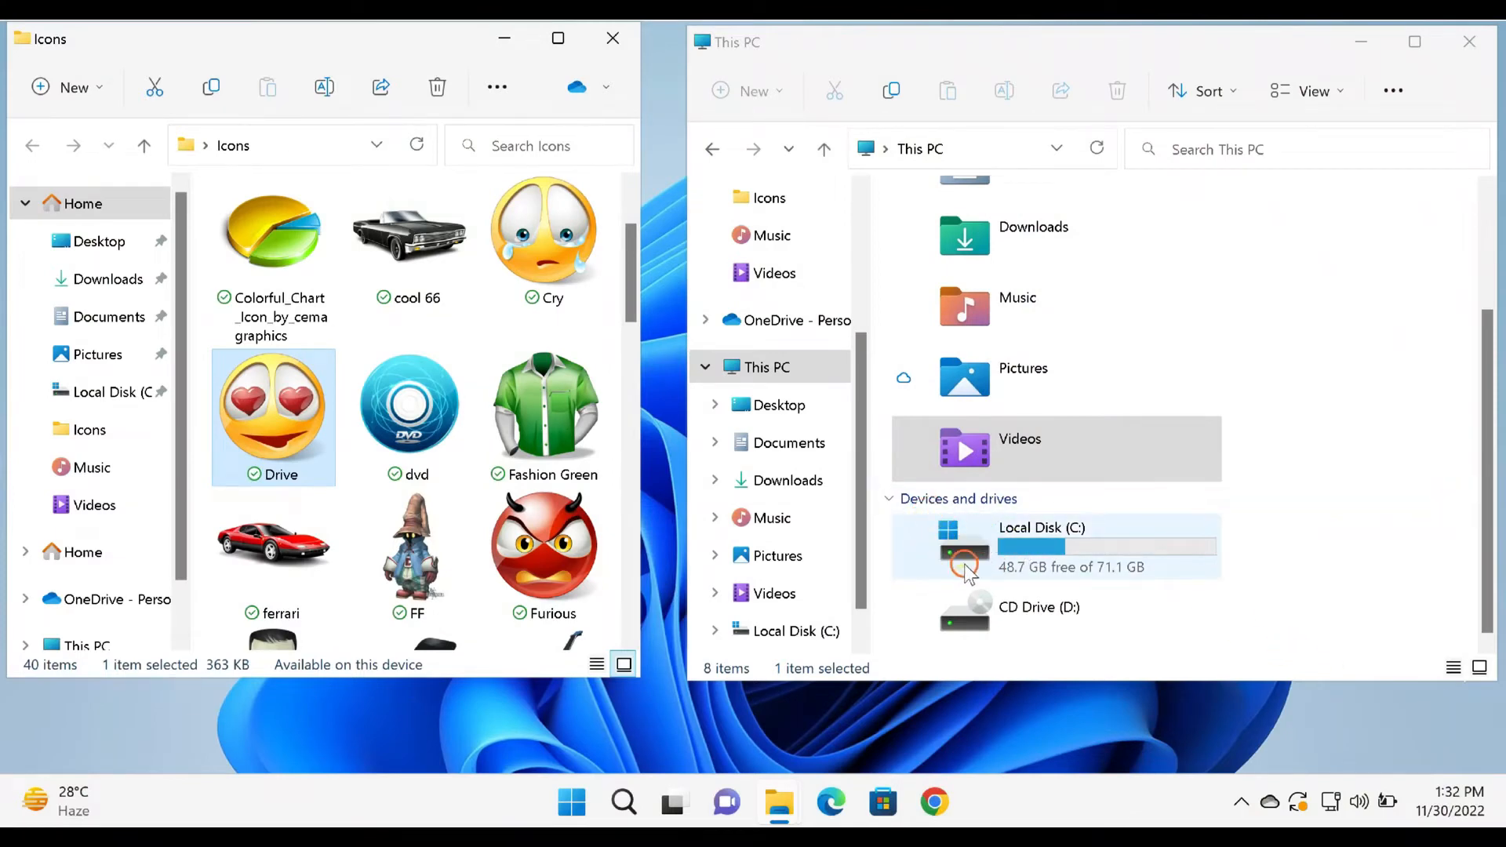
mouse_move(973, 534)
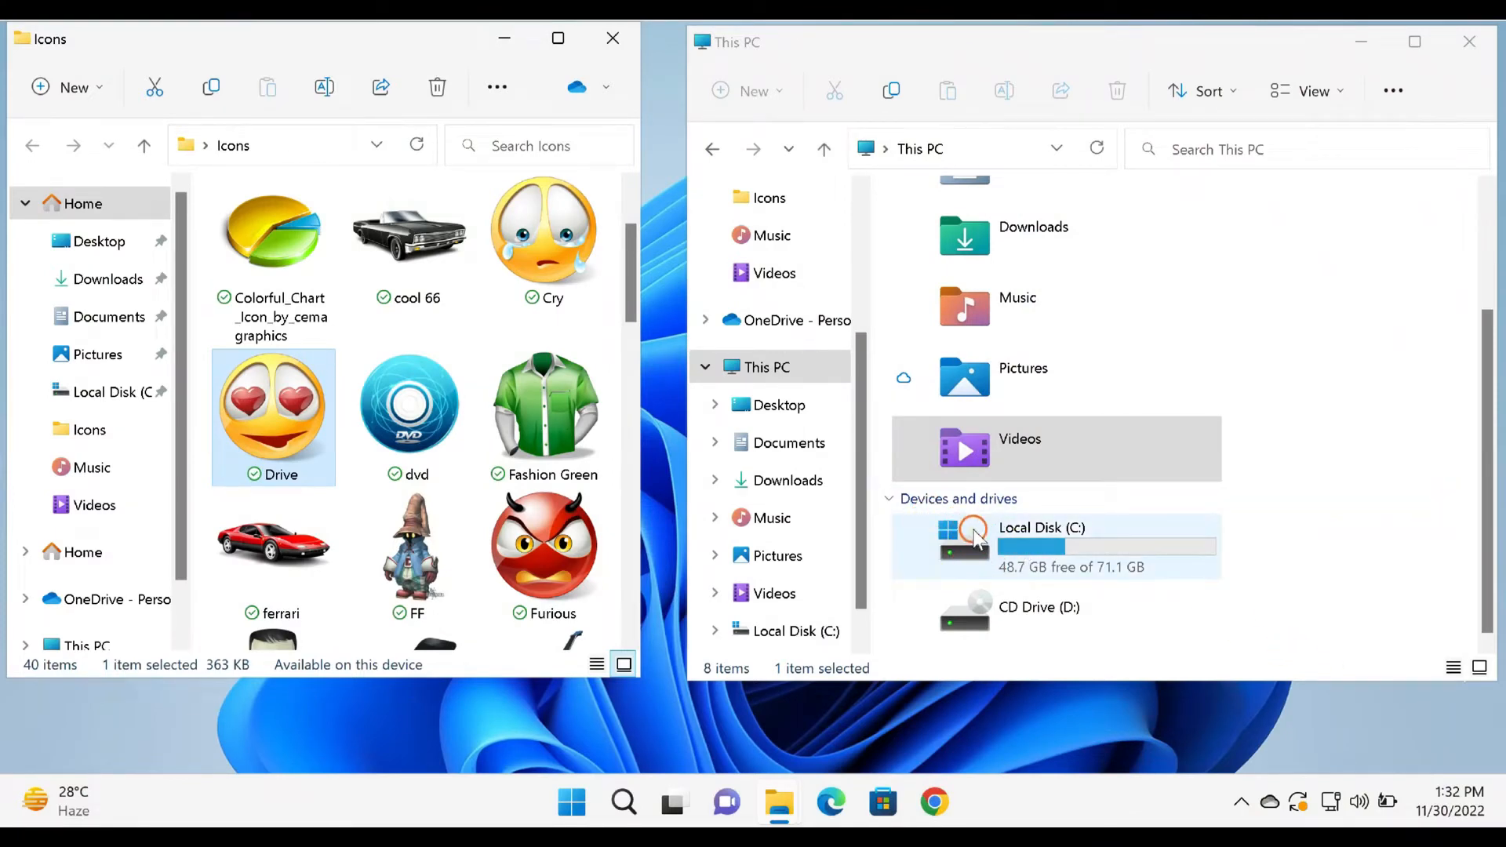
- Open Local Disk (C:) in the second File Explorer window to show its folders
left_click(1073, 547)
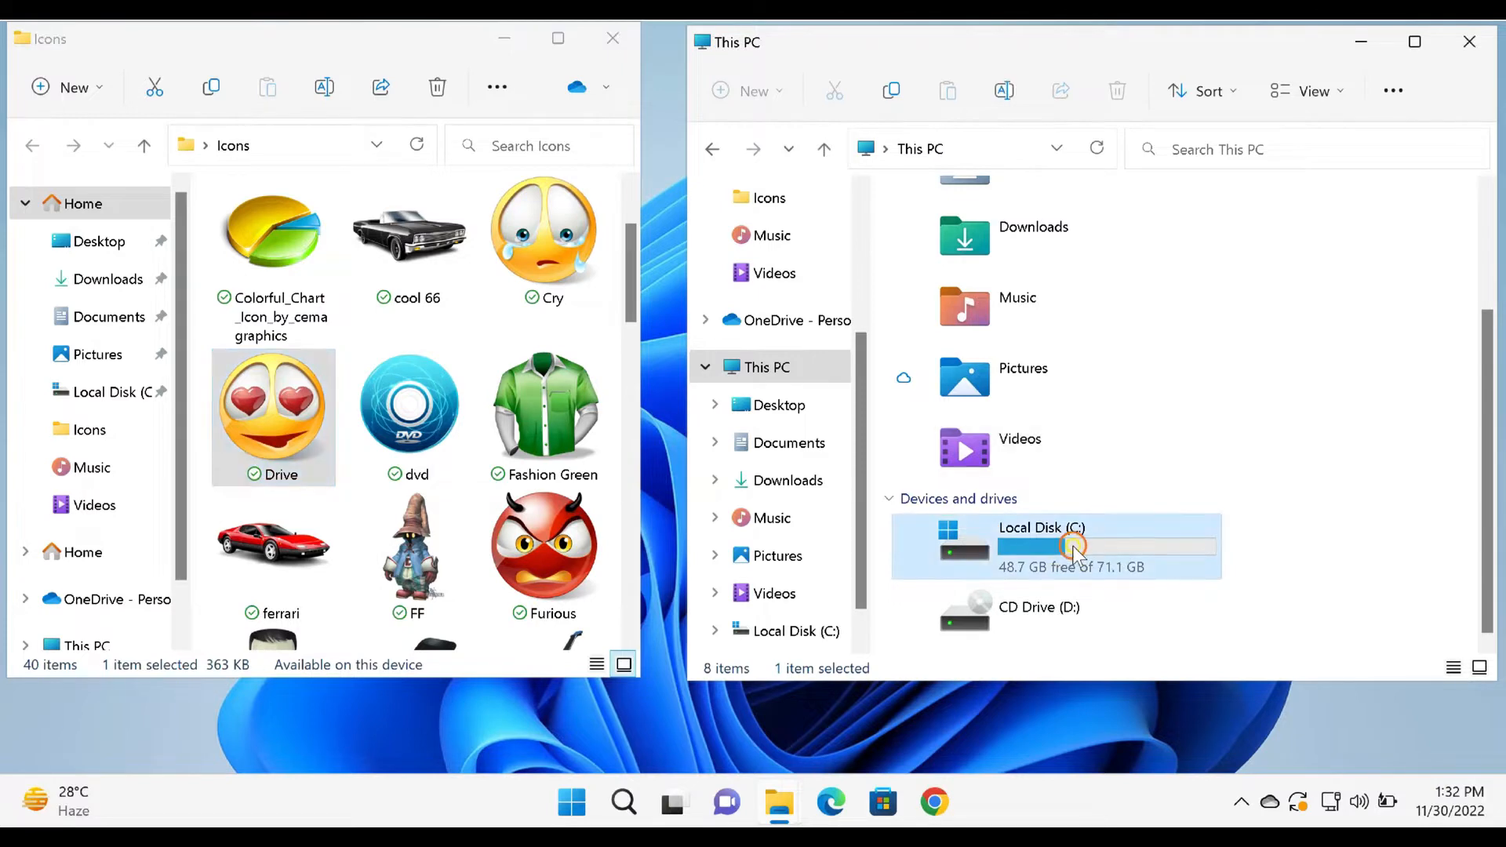
double_click(1041, 548)
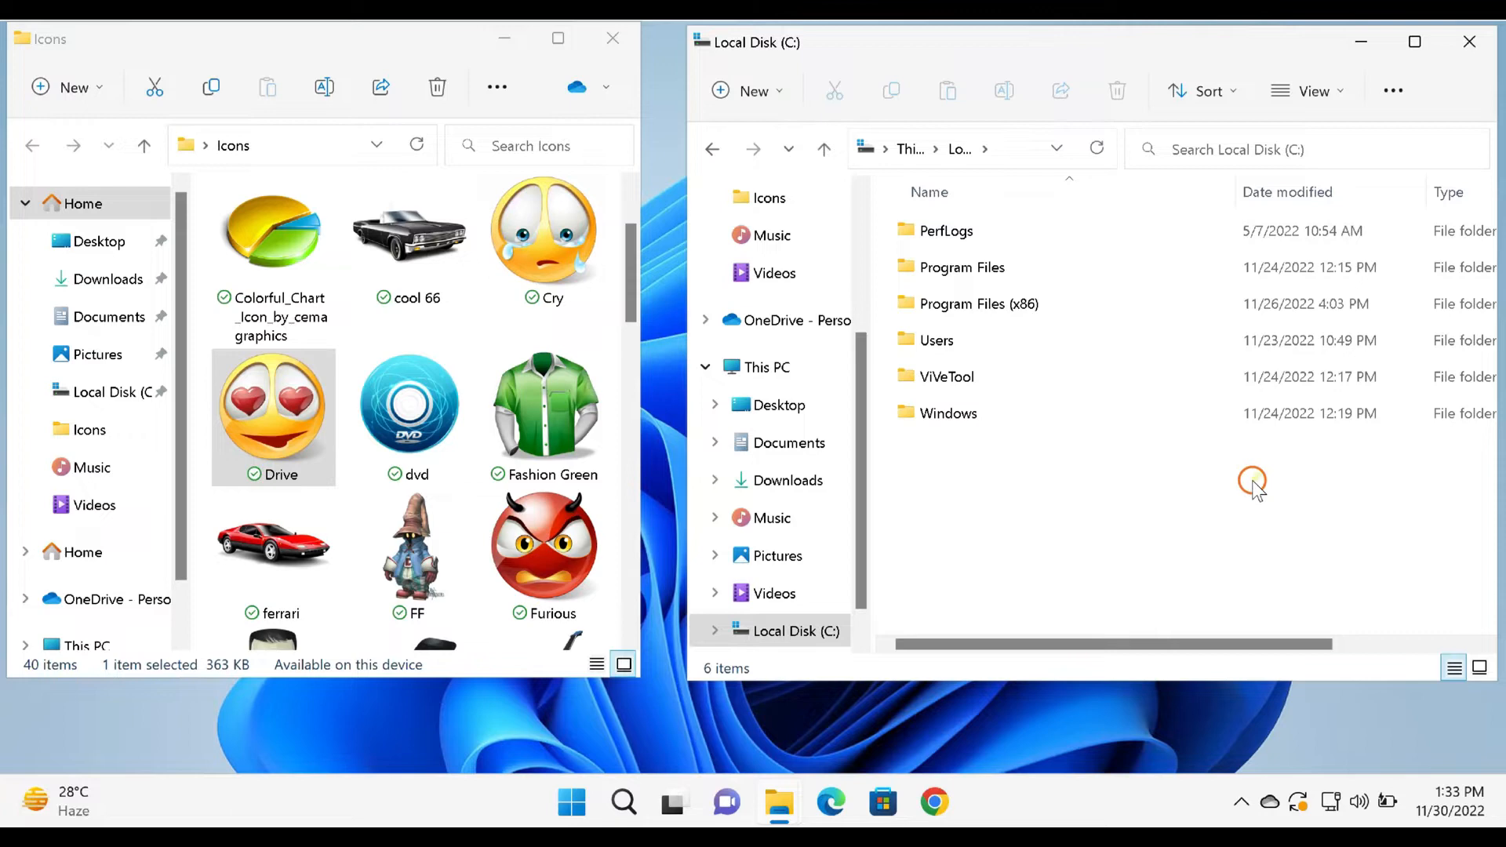
mouse_move(1191, 555)
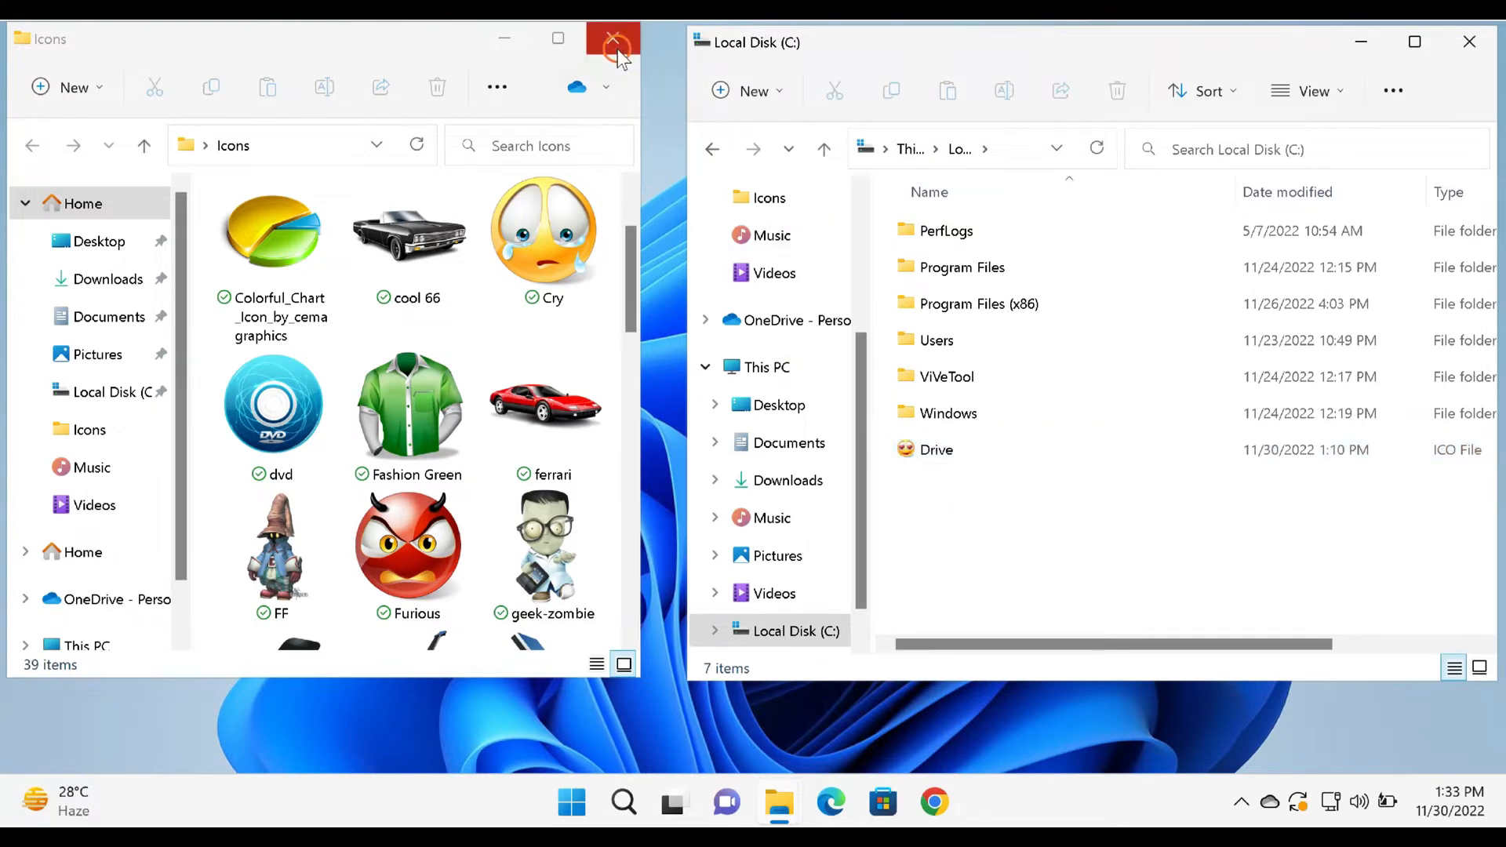
- Close the Icons window and select the Drive file in the C: root
left_click(613, 38)
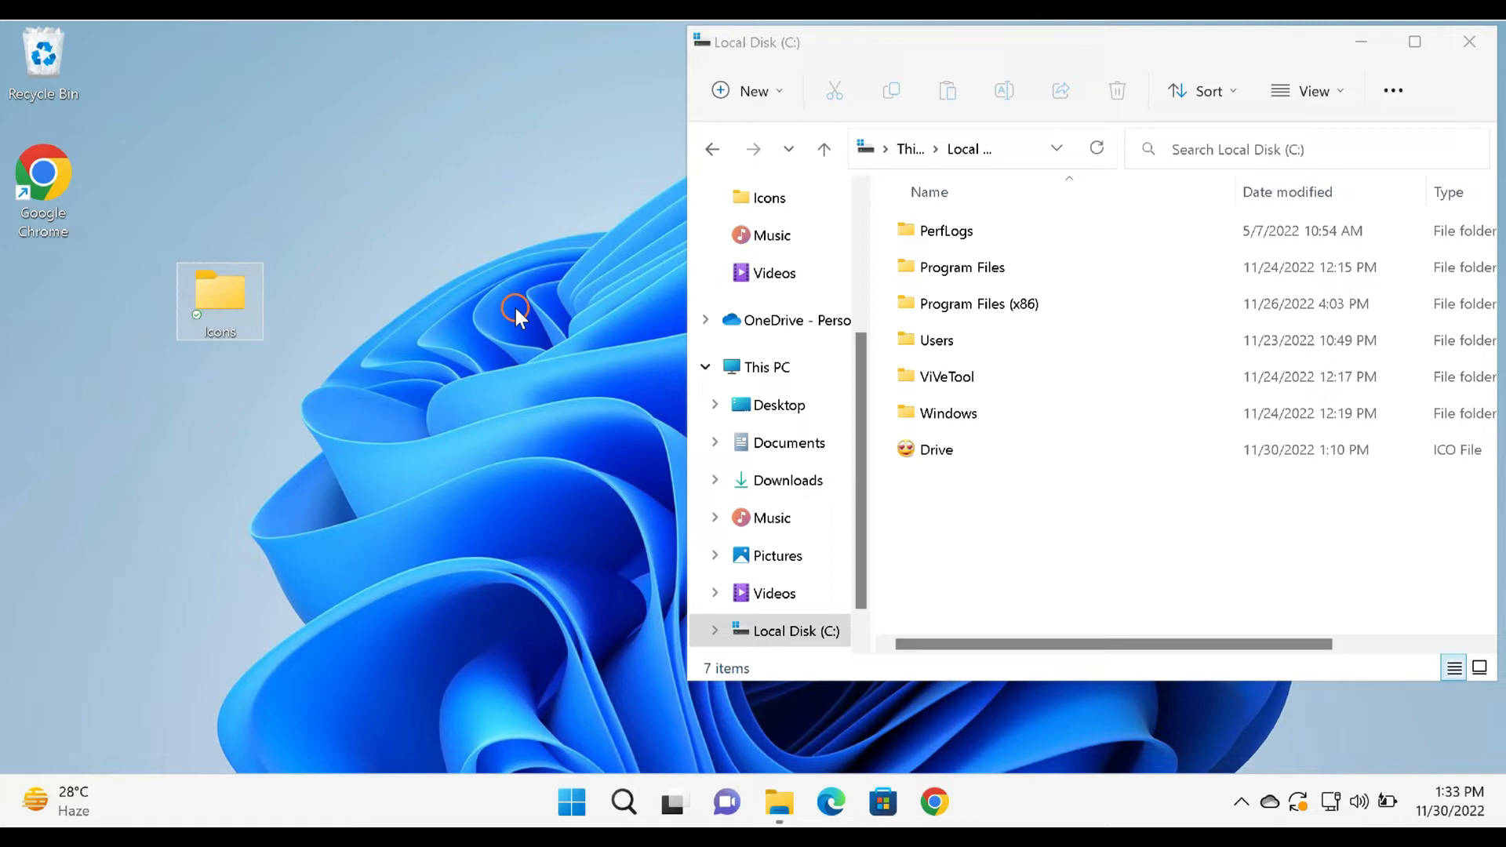
mouse_move(759, 480)
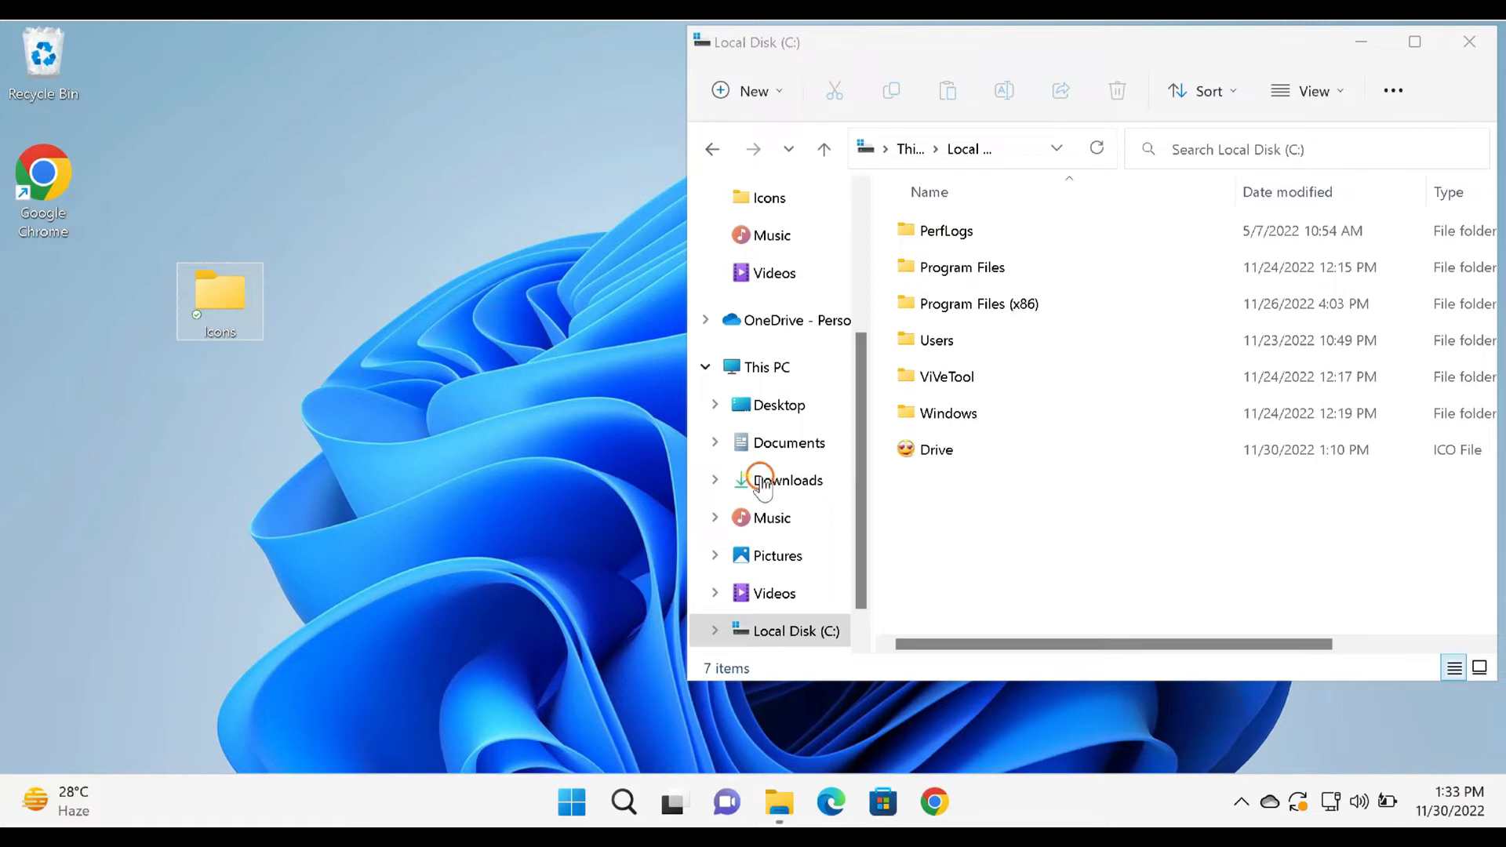
left_click(935, 449)
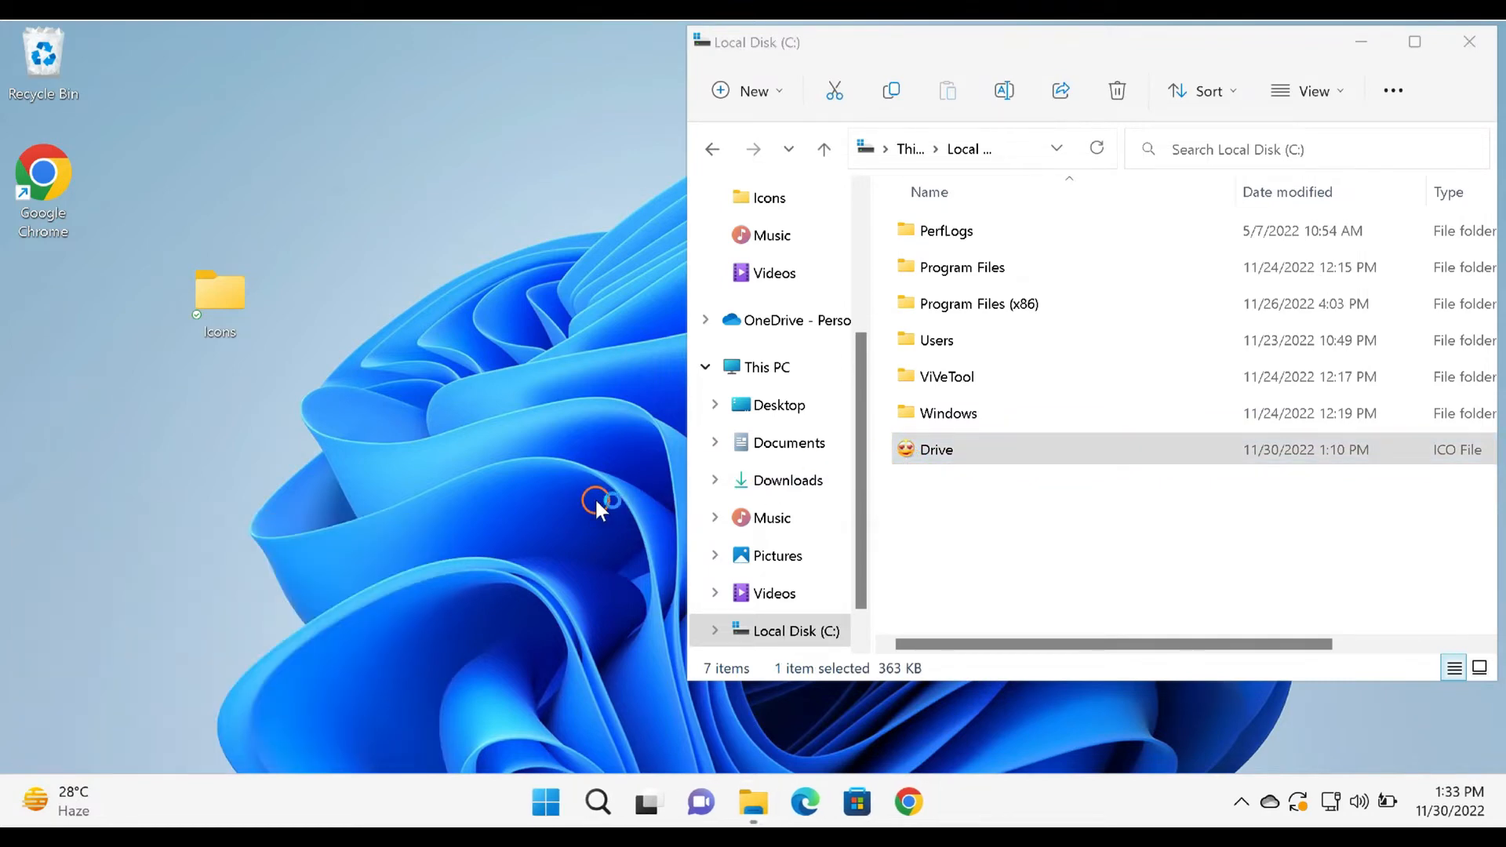
- Type '[autorun]' and 'ICON=Drive.ico' into the blank Notepad document
left_click(958, 801)
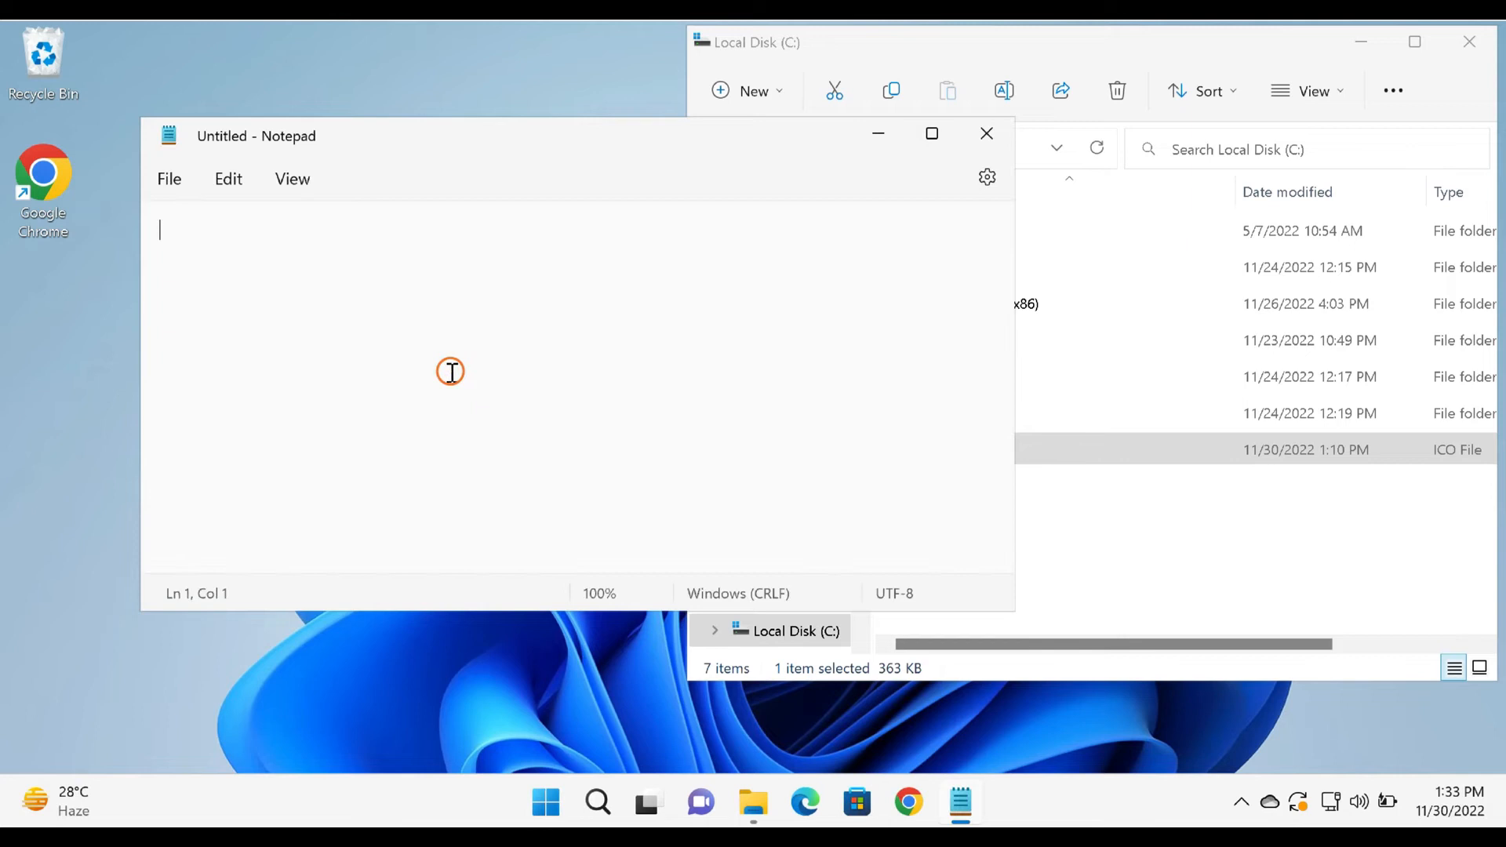
type("[autorun]")
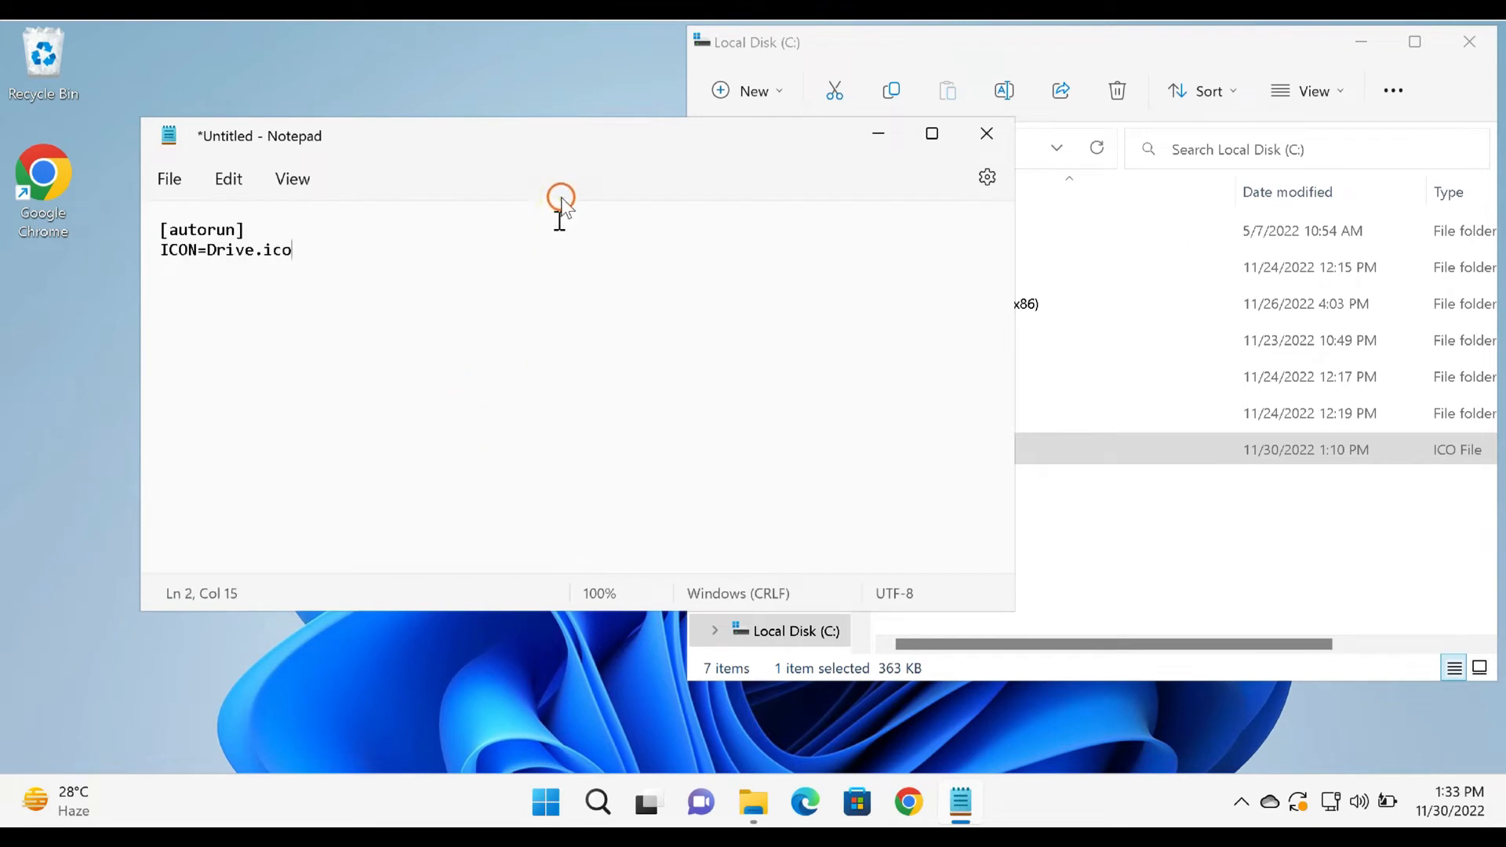
mouse_move(572, 144)
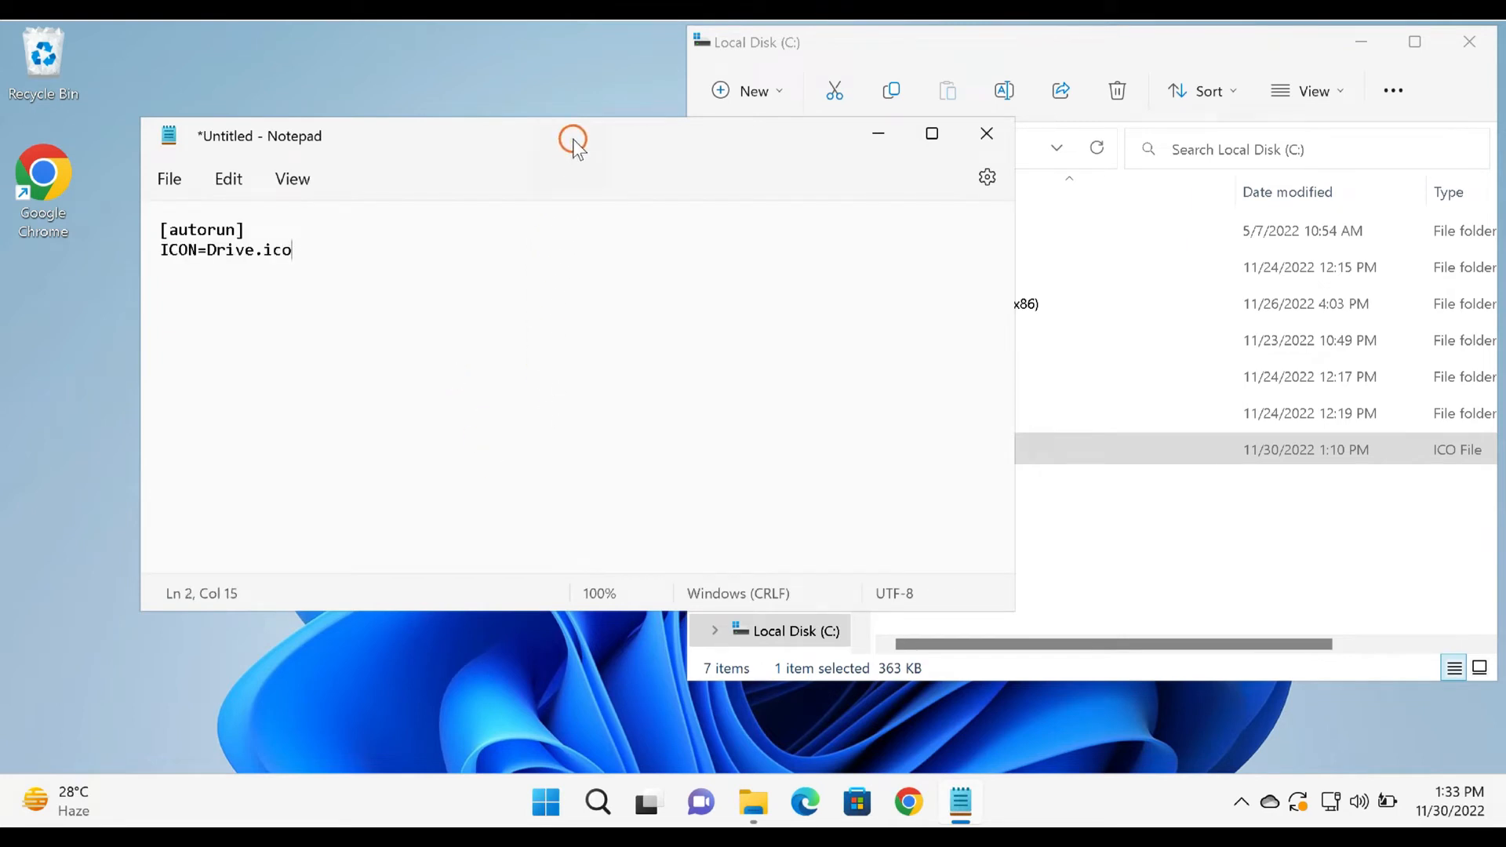
mouse_move(401, 266)
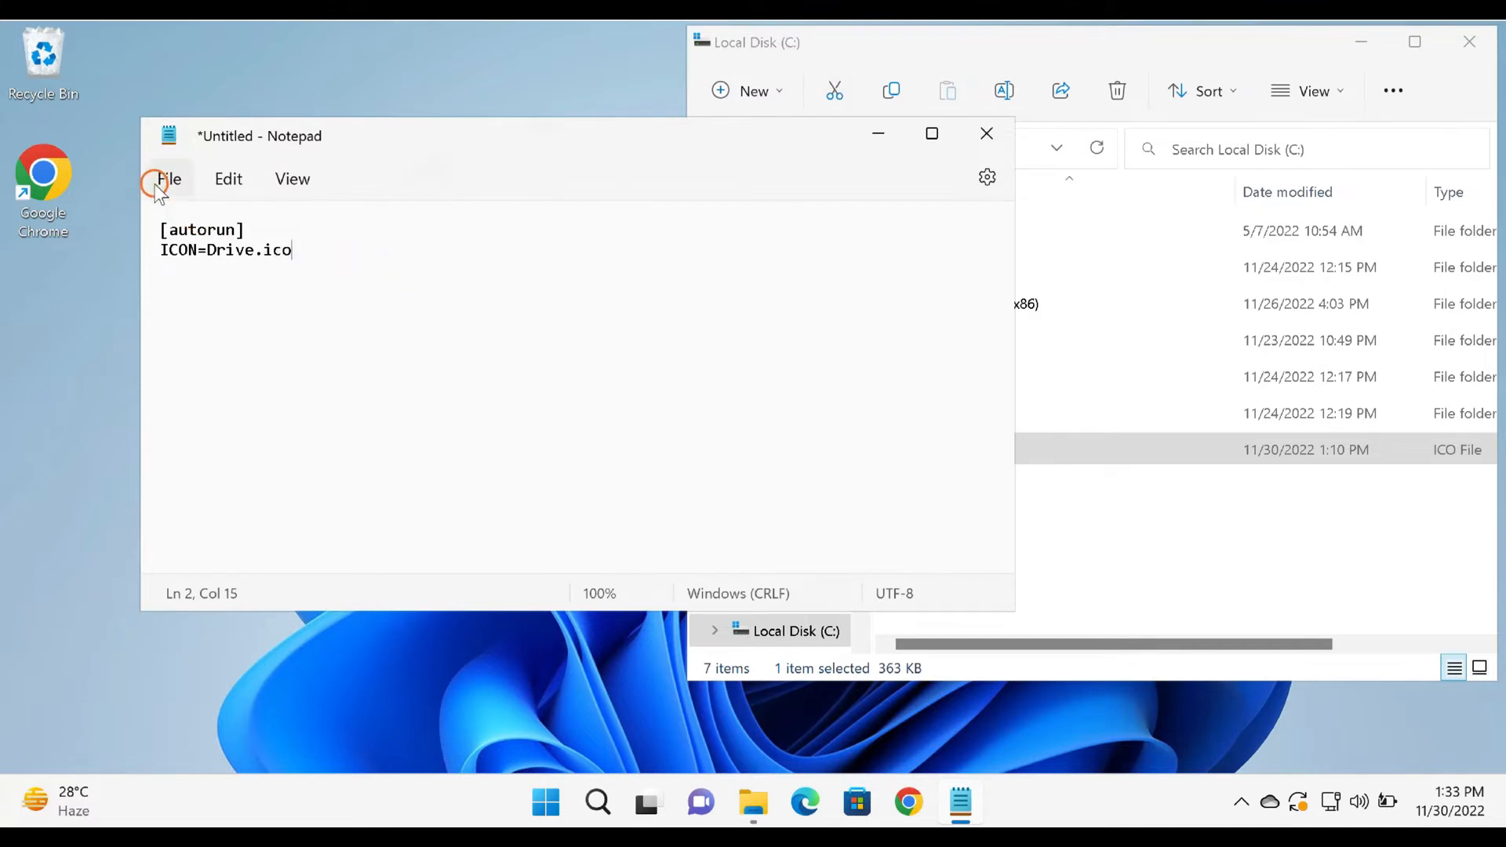
- Save the note to the Desktop as Autorun.inf with file type All files
left_click(169, 179)
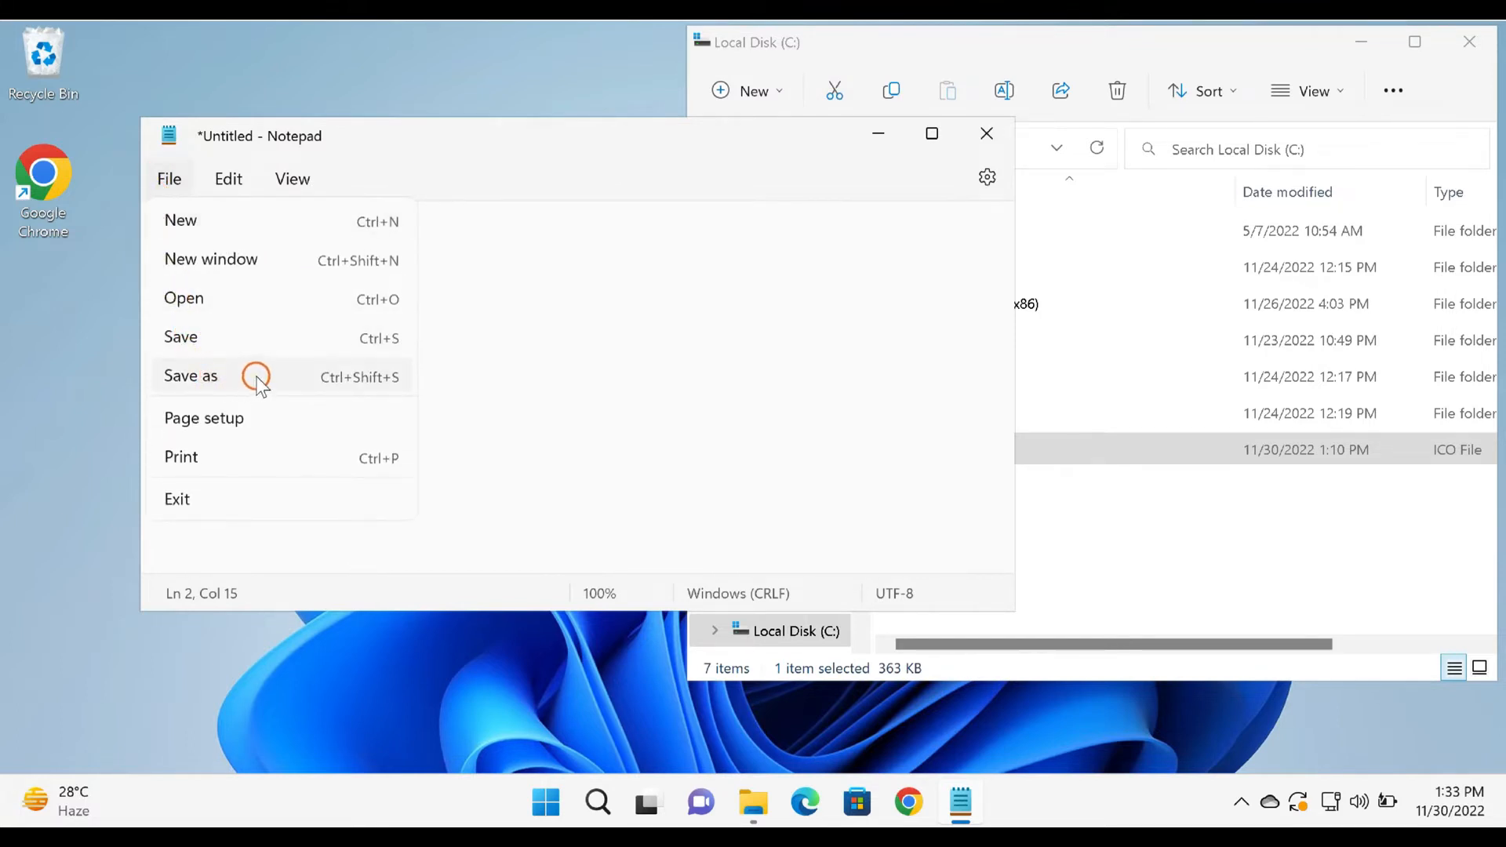
left_click(190, 375)
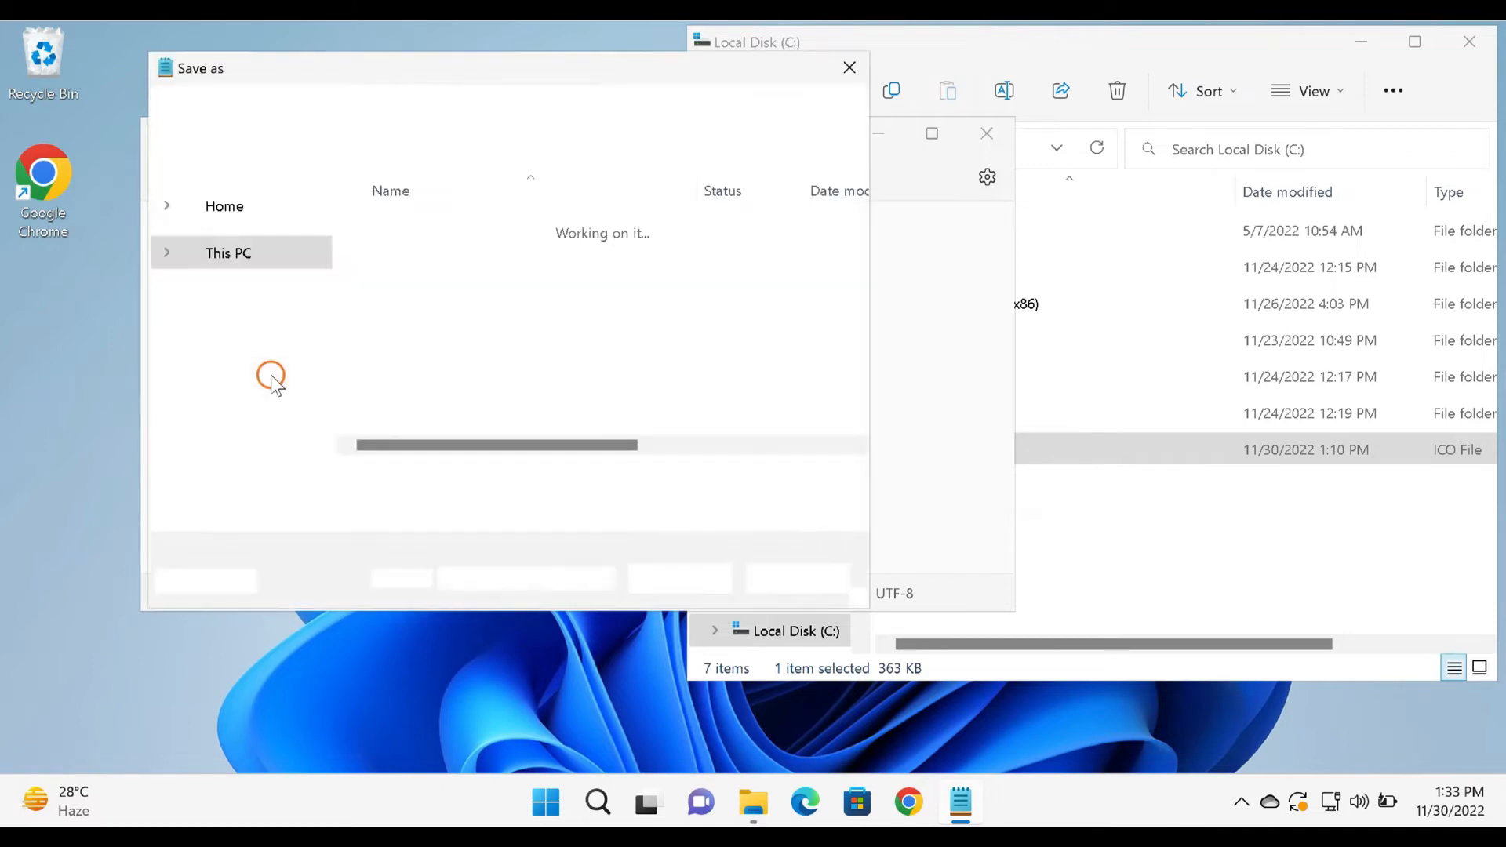
type("Autorun.inf")
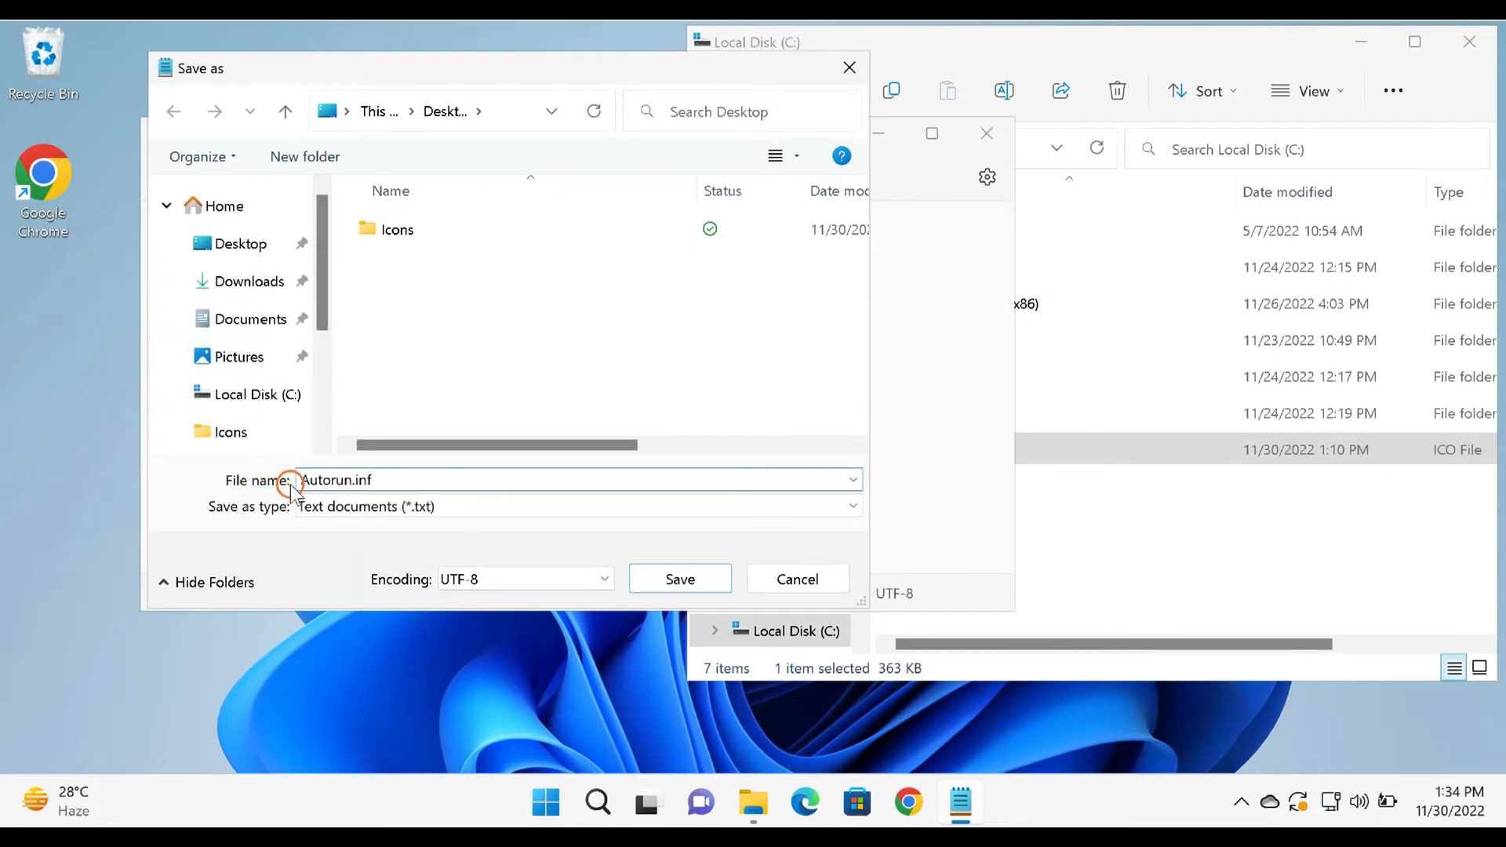
left_click(576, 506)
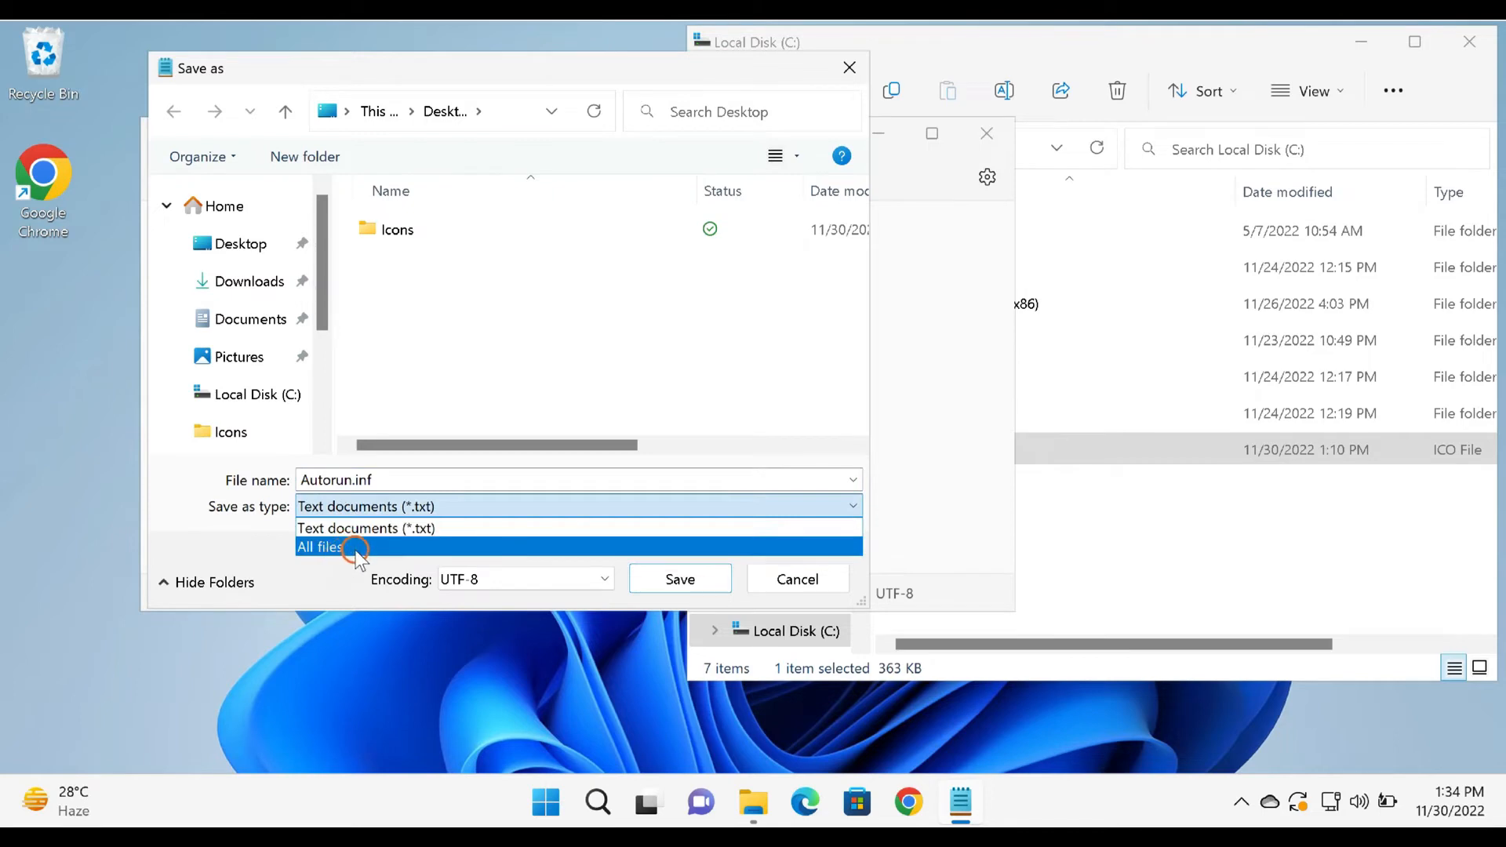
left_click(320, 546)
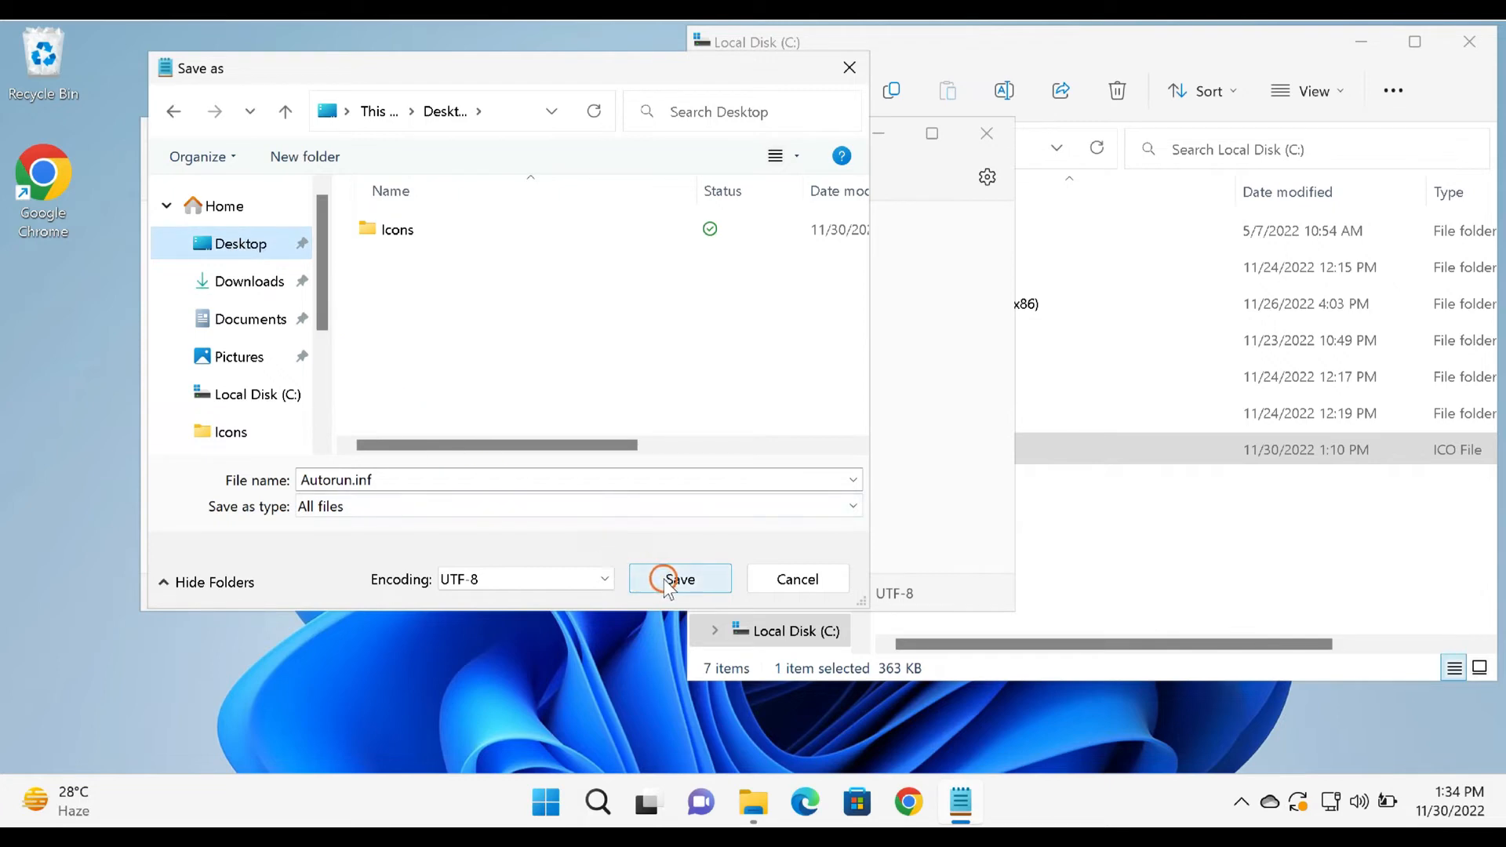
left_click(679, 578)
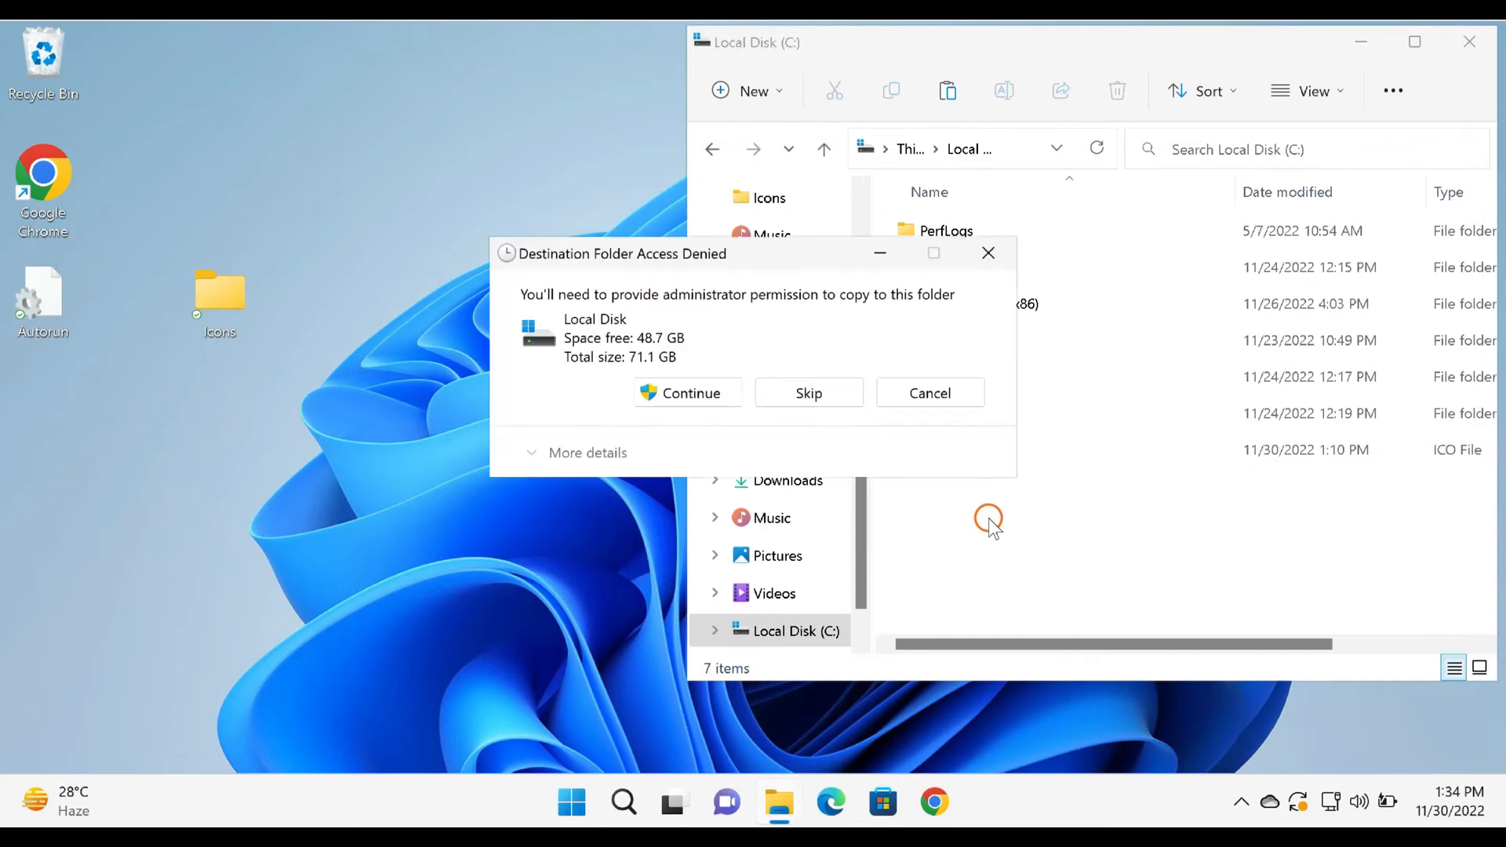
- Grant administrator permission to copy Autorun.inf into the Local Disk (C:) root
left_click(690, 393)
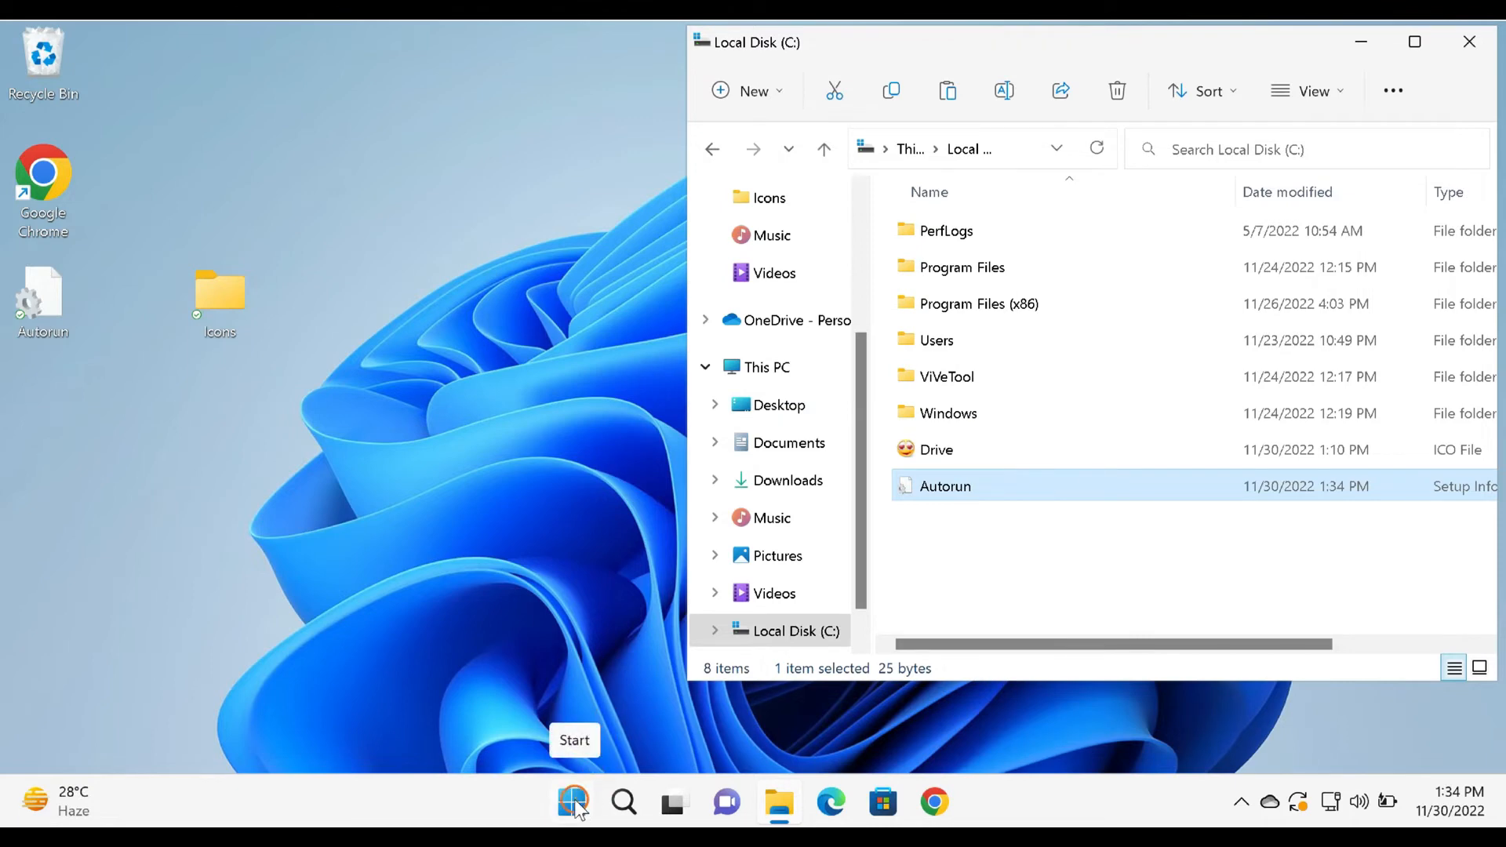
- Choose Update and restart from the Start menu's power options
left_click(572, 801)
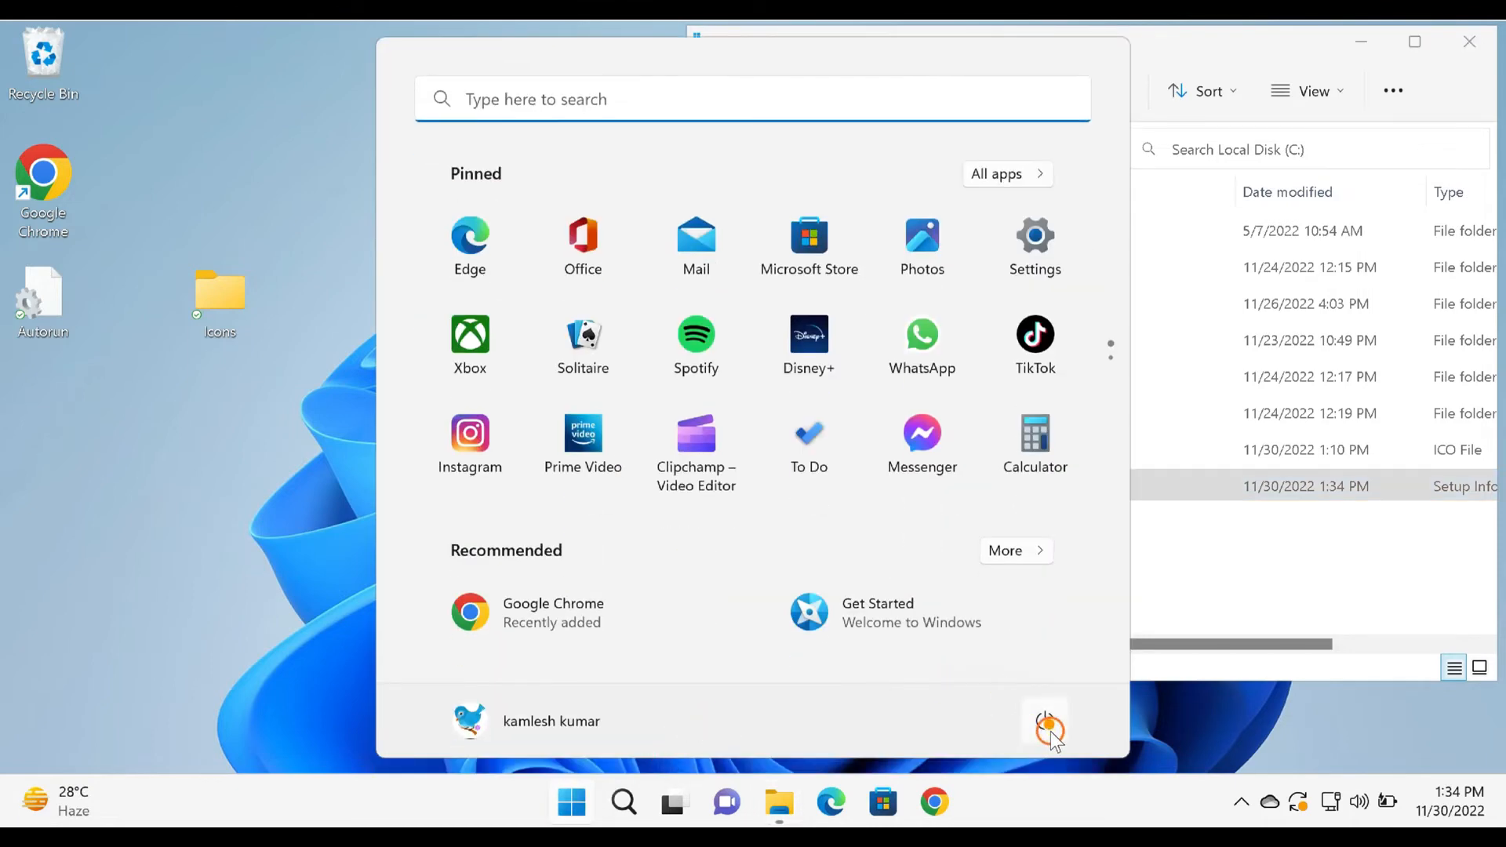
left_click(1044, 722)
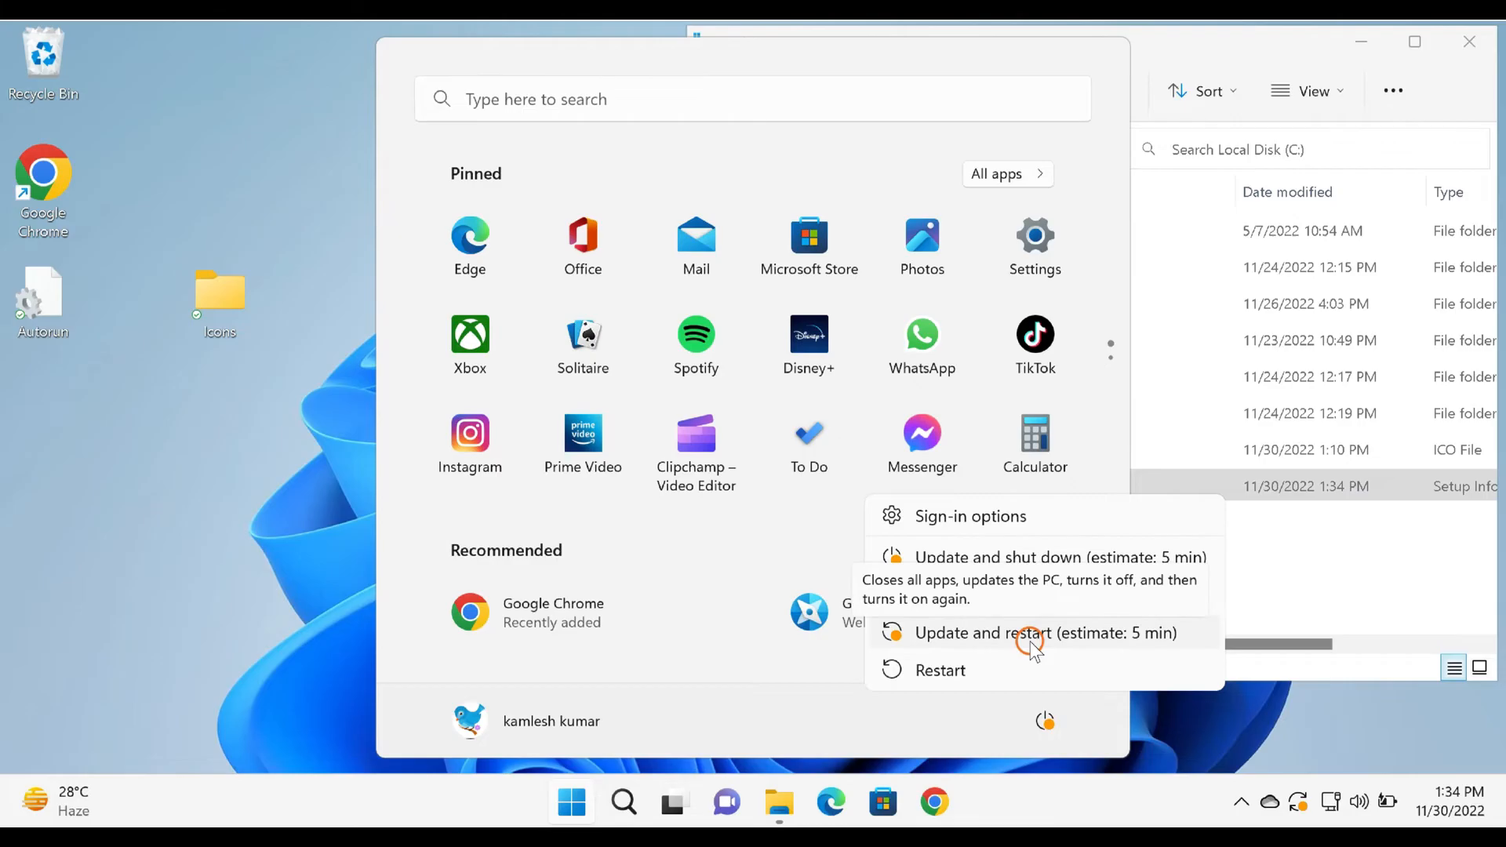
left_click(1045, 632)
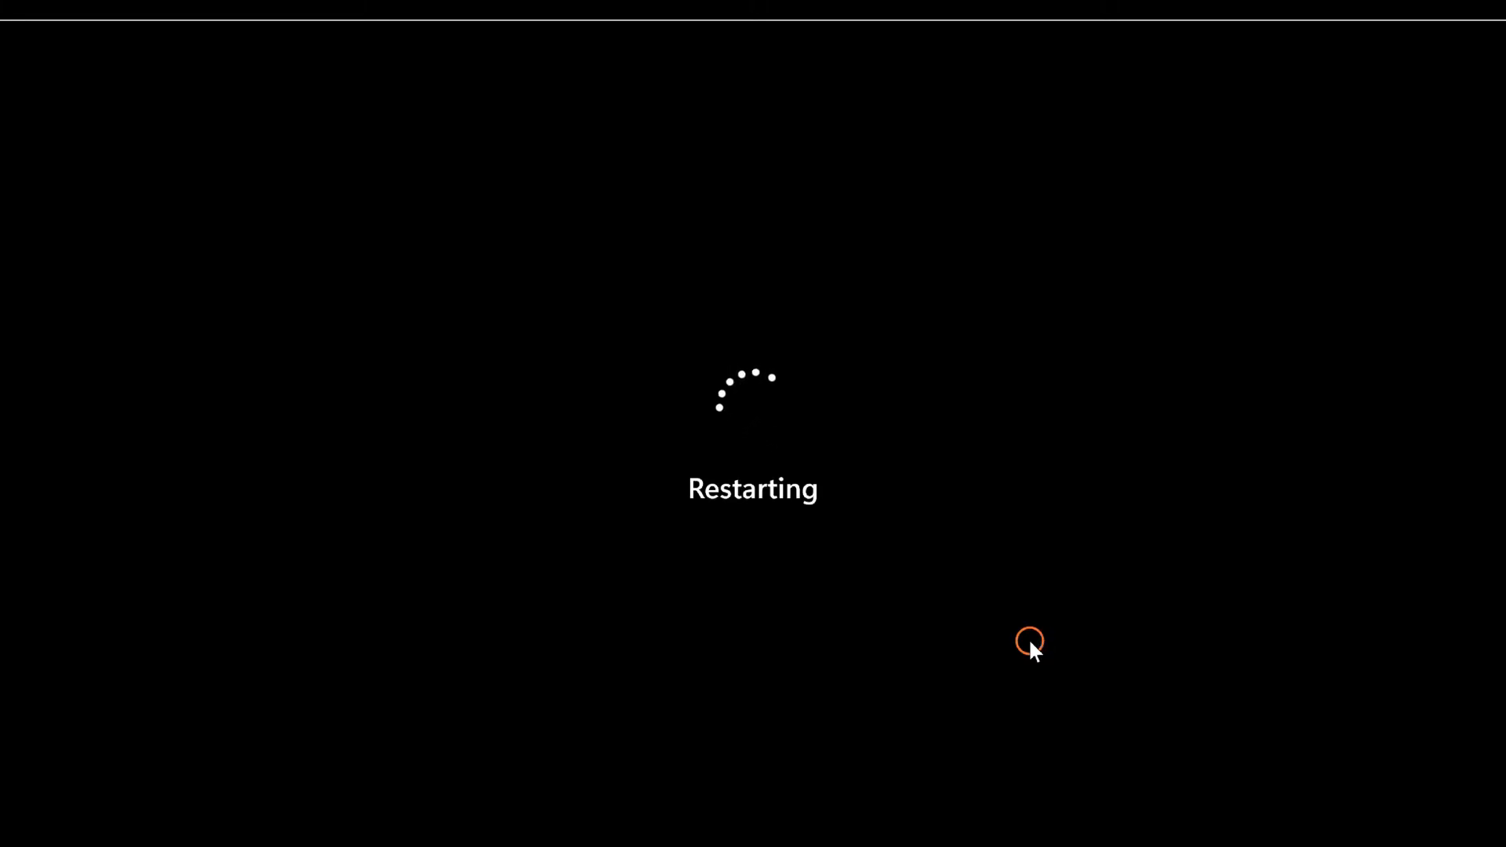